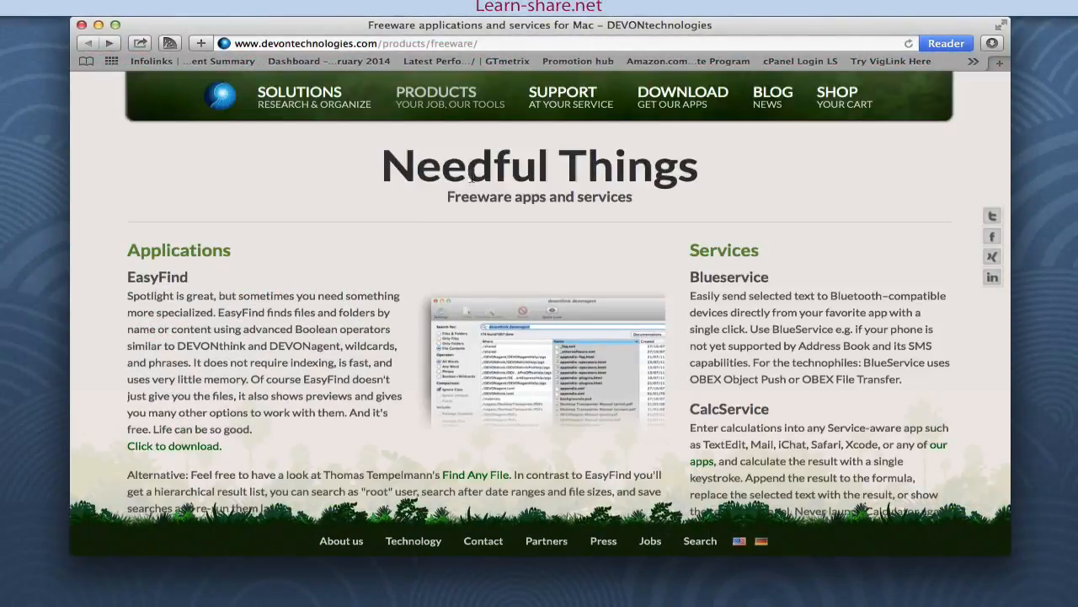
Locate XMenu on the Needful Things freeware page and start its download.
scroll(down, 3)
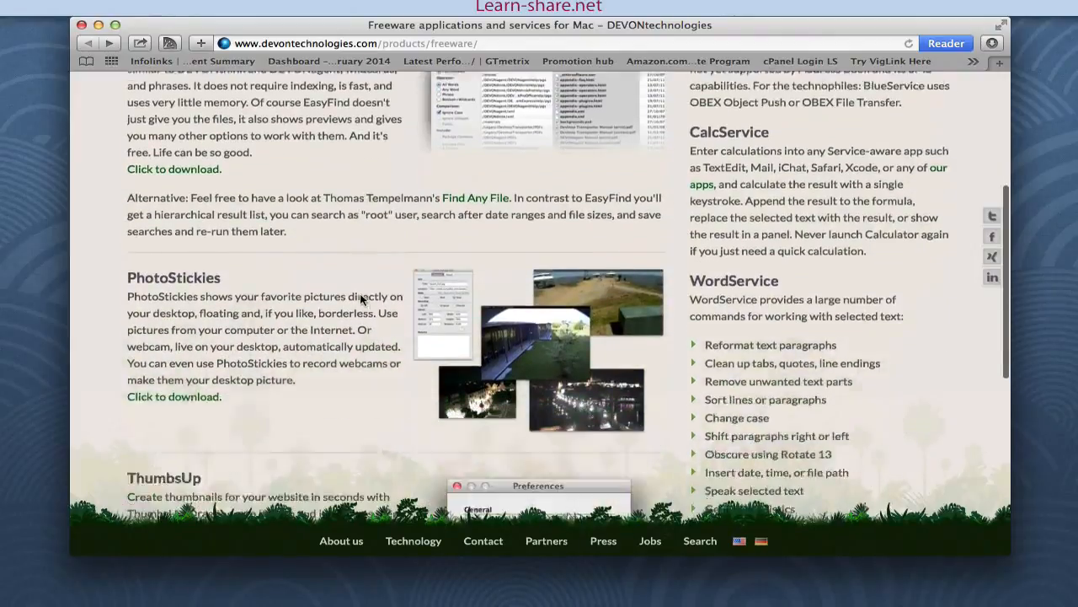
scroll(down, 3)
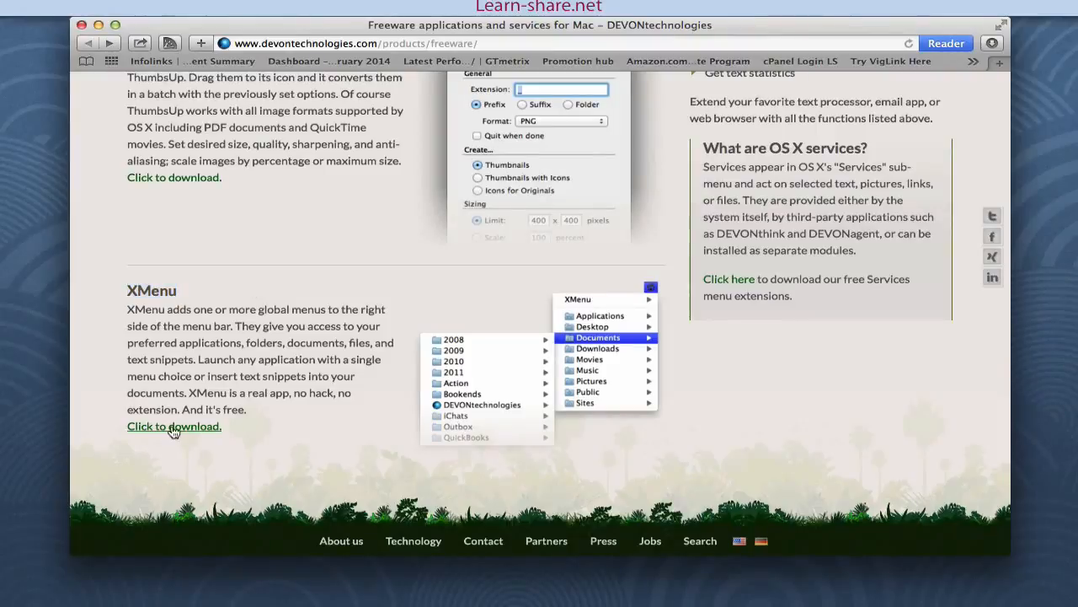
click(174, 424)
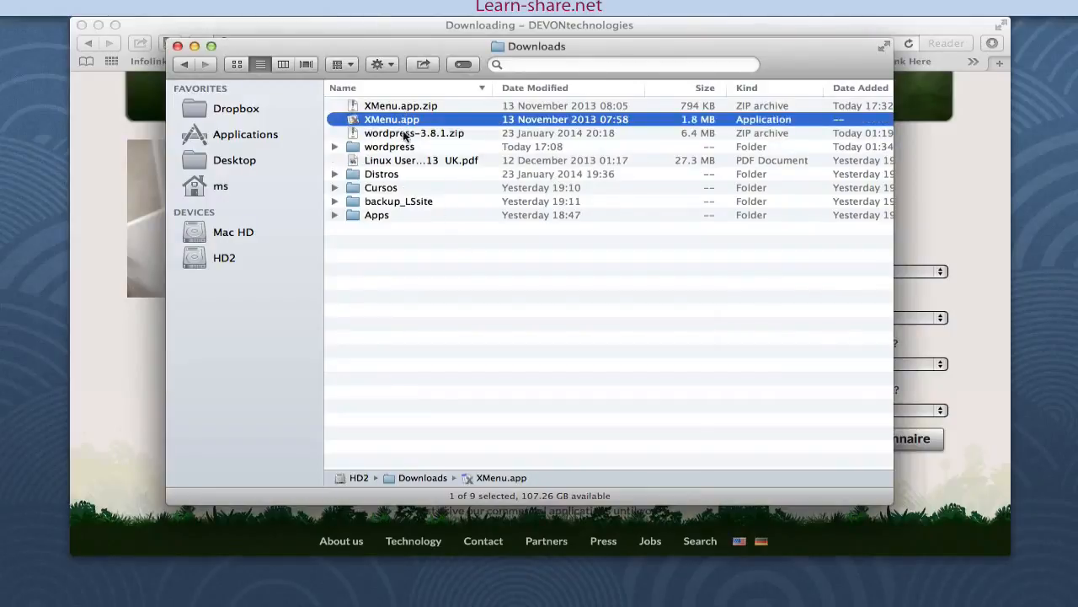
Launch XMenu.app from Downloads and accept the internet-download security warning.
double_click(391, 118)
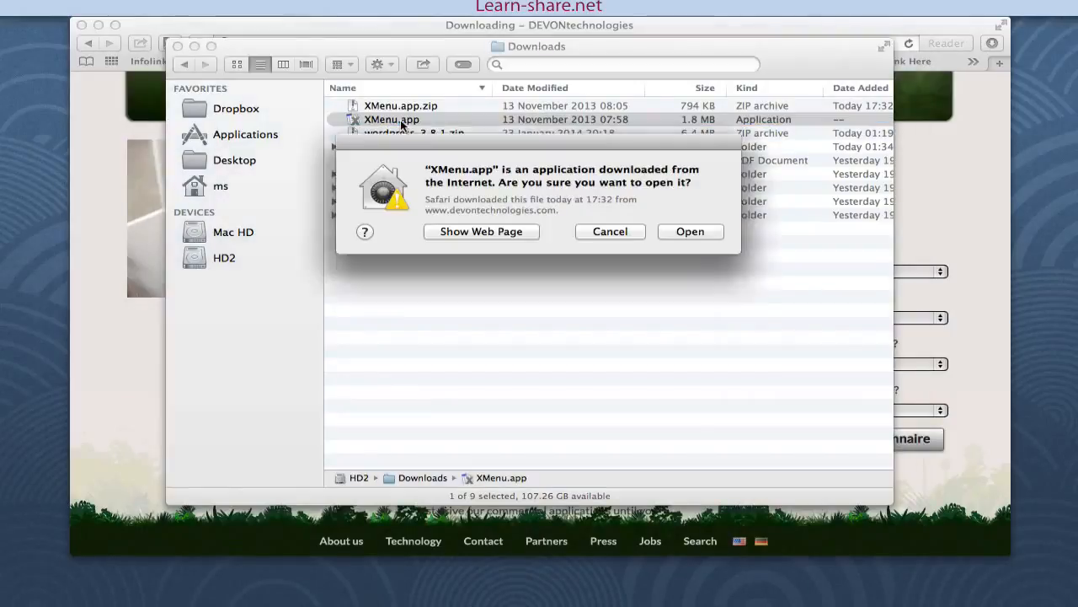
click(610, 231)
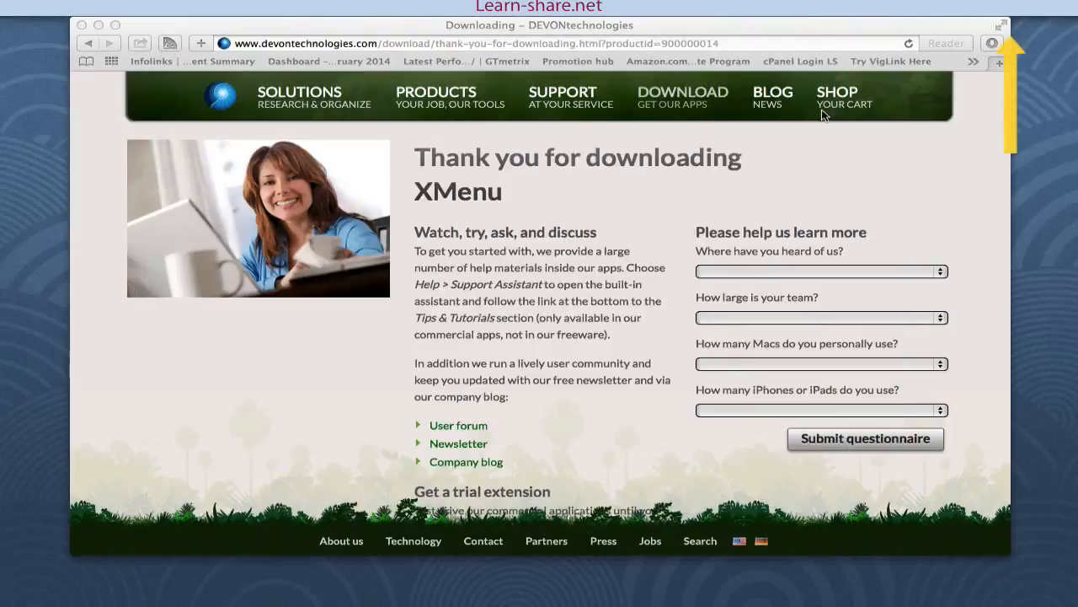
Bring up XMenu's Preferences window from its gear icon in the menu bar.
click(1010, 14)
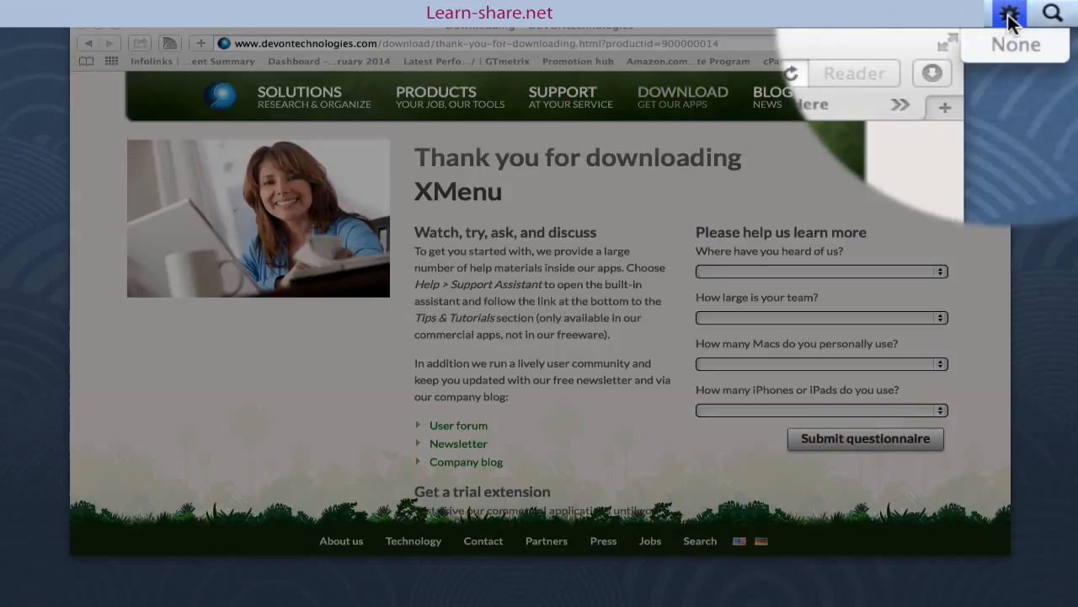
click(1009, 13)
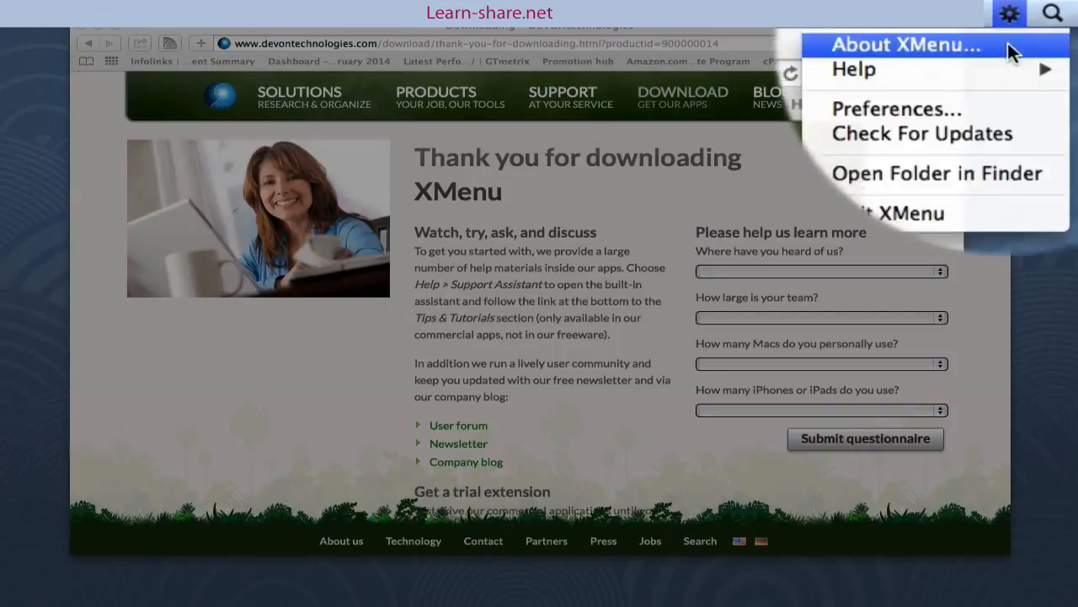
click(894, 108)
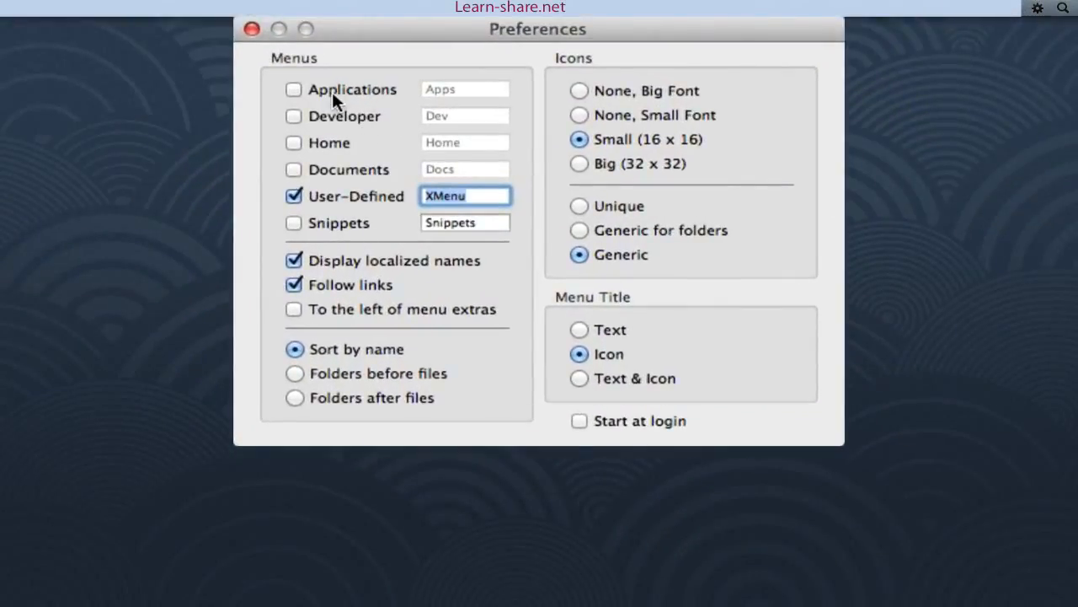
Enable the Applications menu, disable User-Defined, and browse the installed-apps list it shows.
click(293, 89)
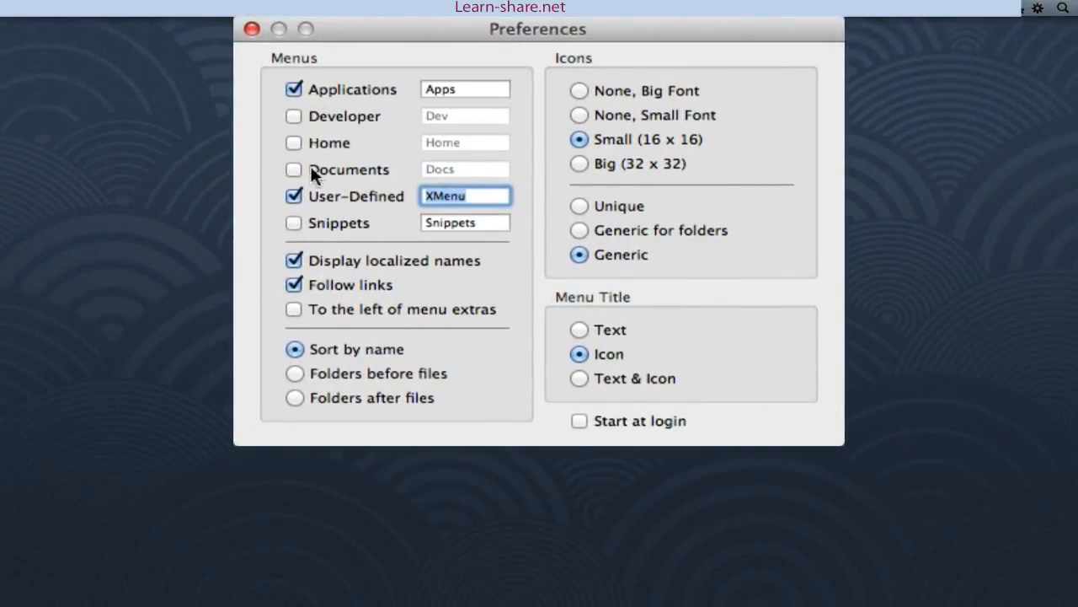
click(293, 195)
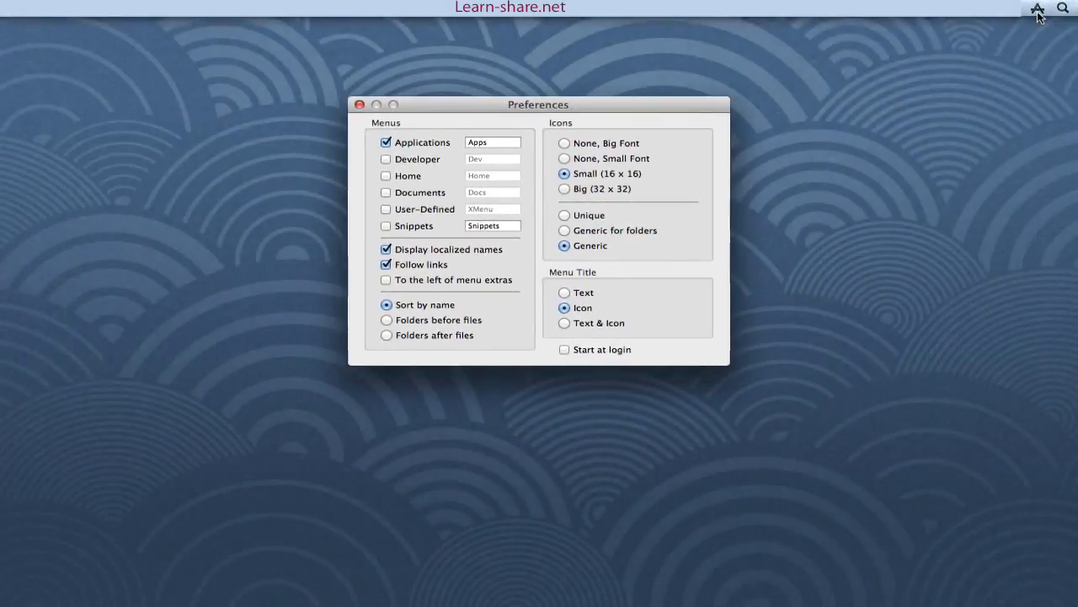
click(1037, 10)
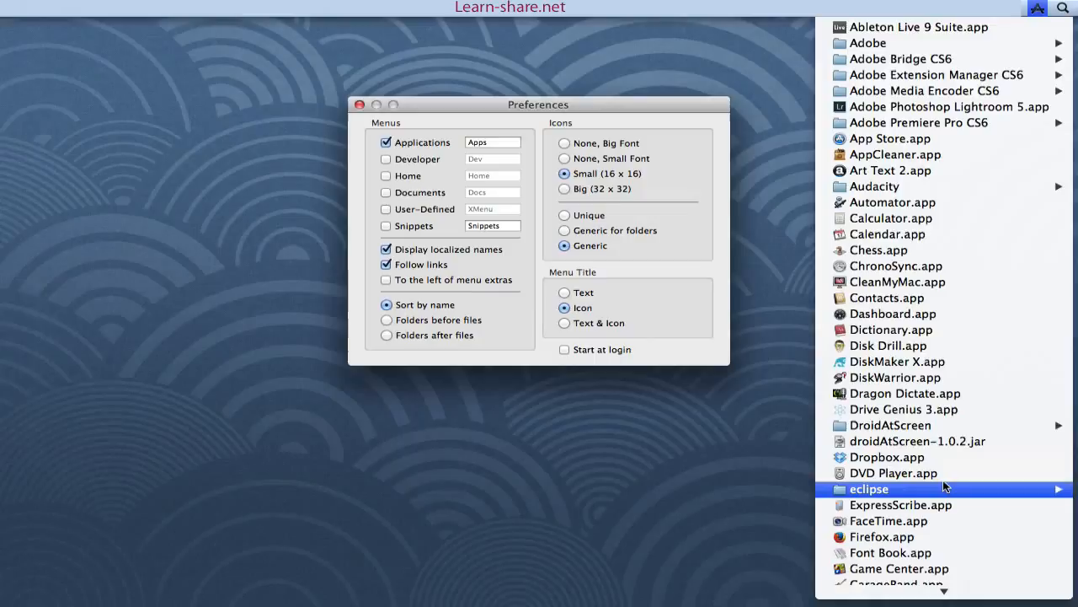
scroll(down, 3)
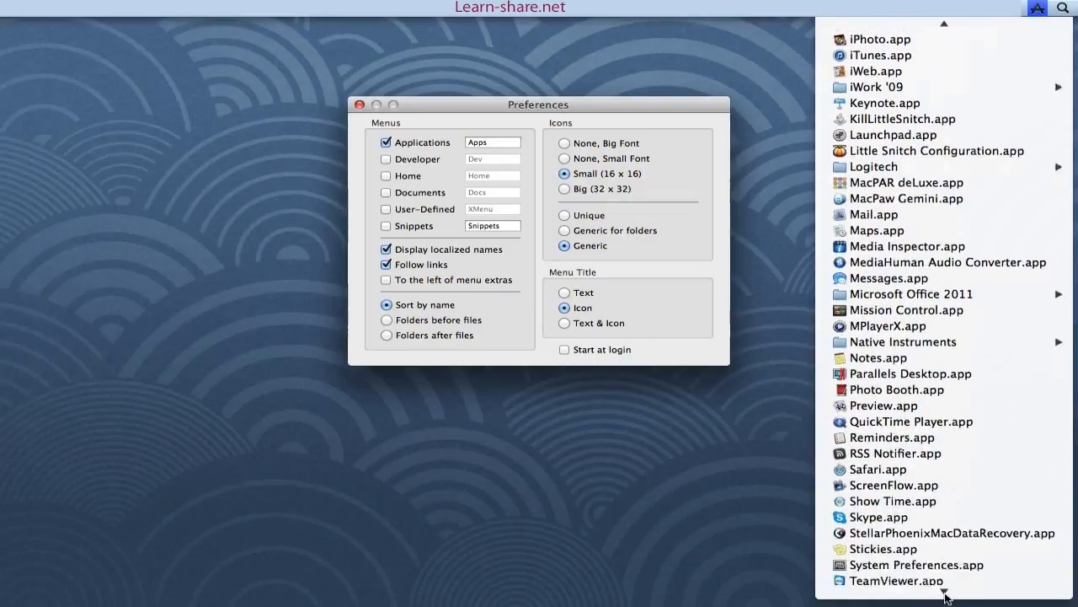
scroll(down, 3)
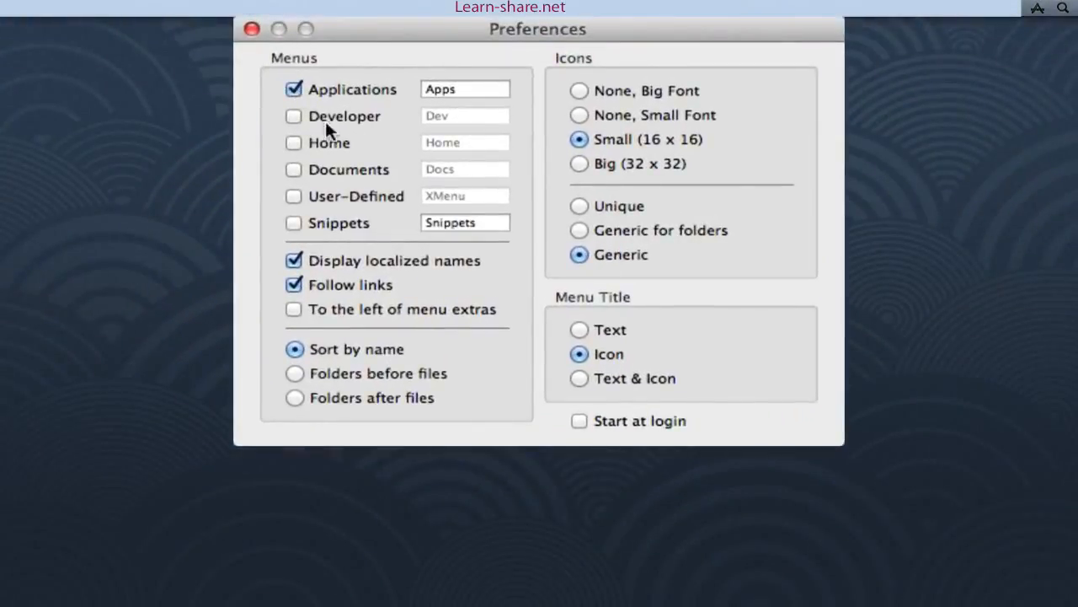
mouse_move(295, 195)
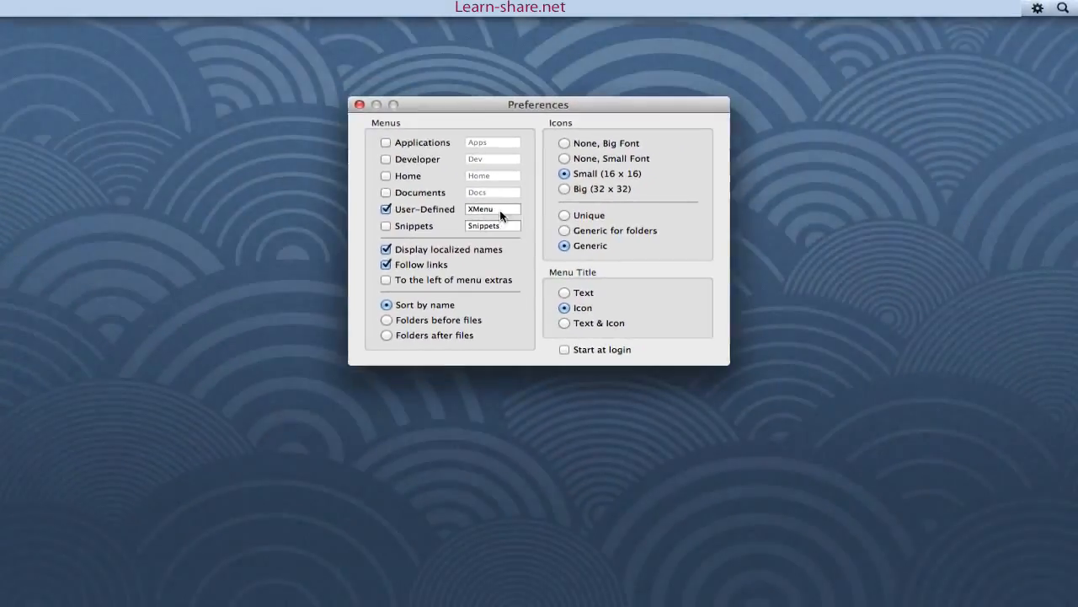
Use the gear menu's Open Folder in Finder to reveal XMenu's empty custom folder.
click(1038, 10)
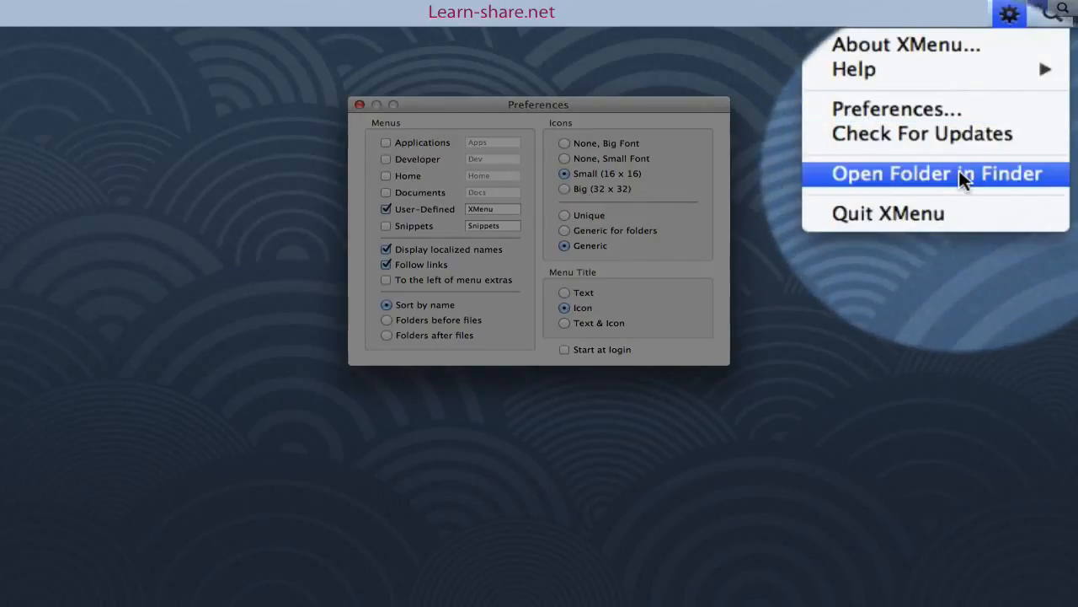
click(937, 172)
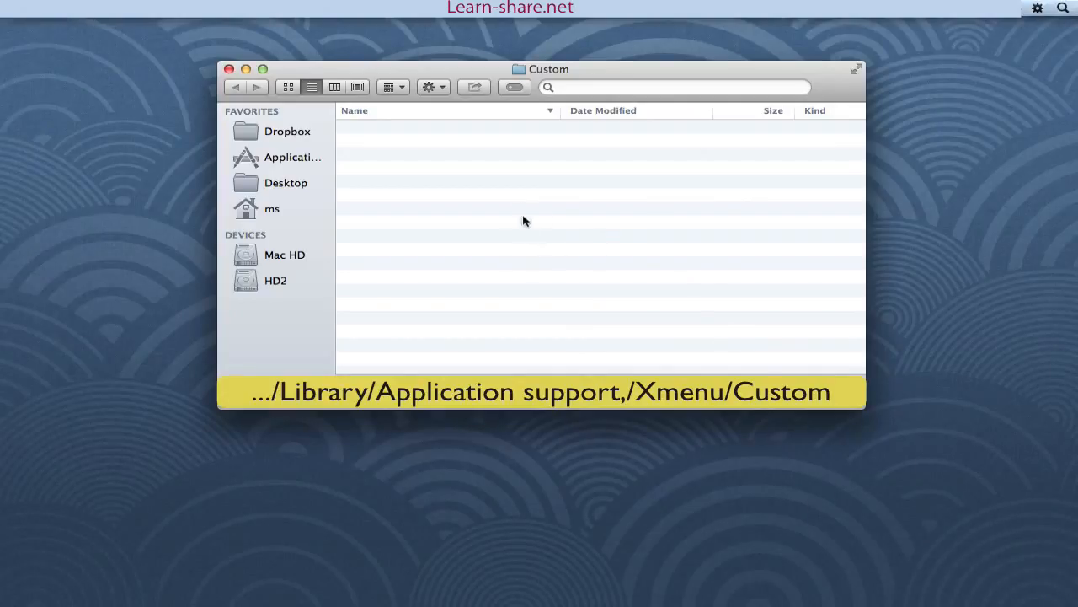
mouse_move(492, 243)
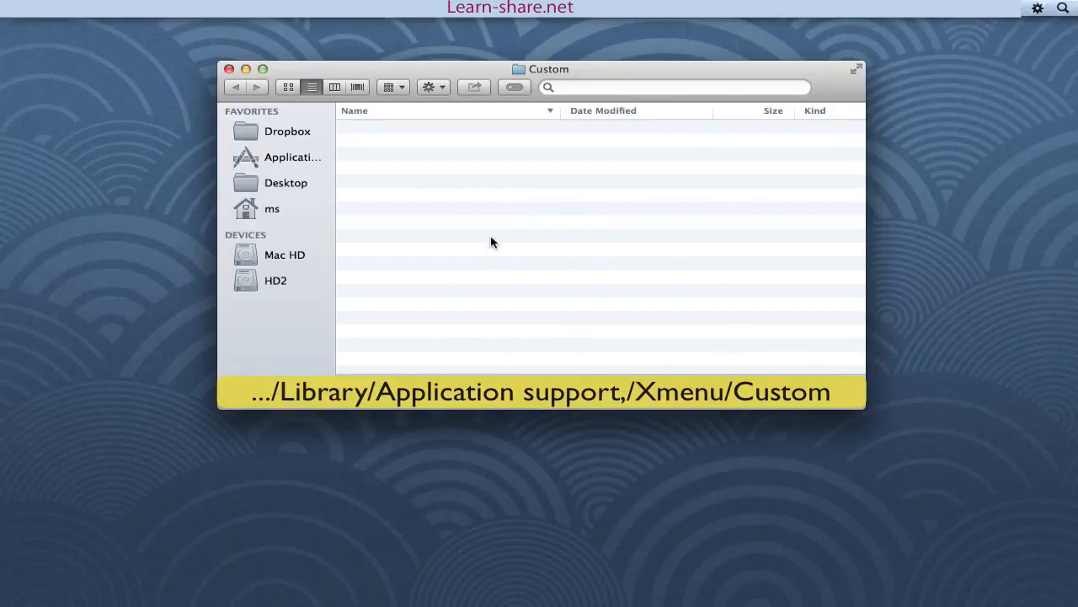
Find Notes.app in Applications, make an alias of it, and bring up the alias's actions.
click(293, 157)
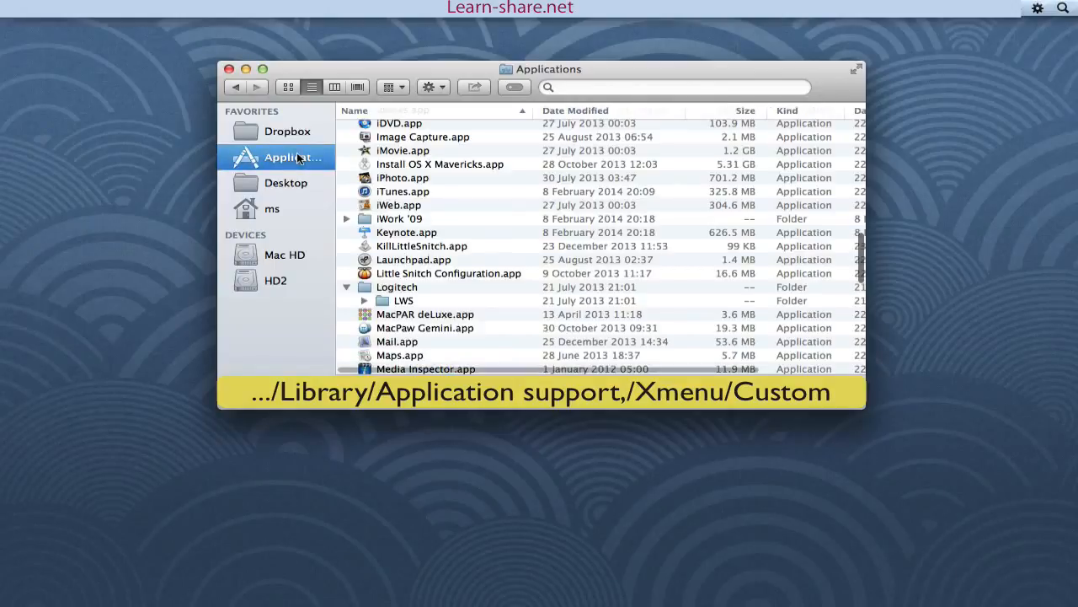
scroll(down, 3)
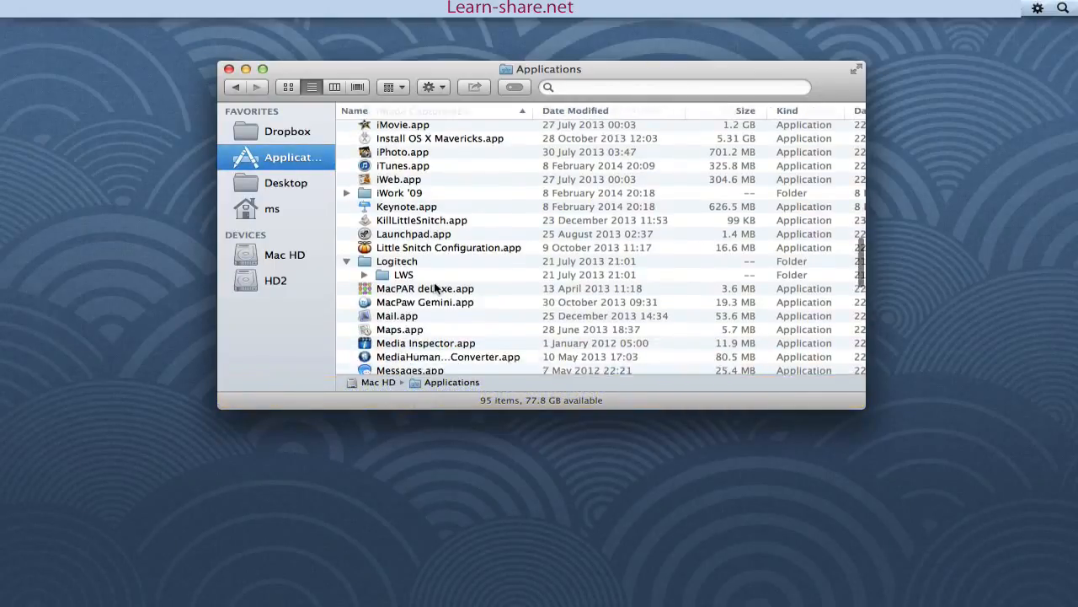
scroll(down, 3)
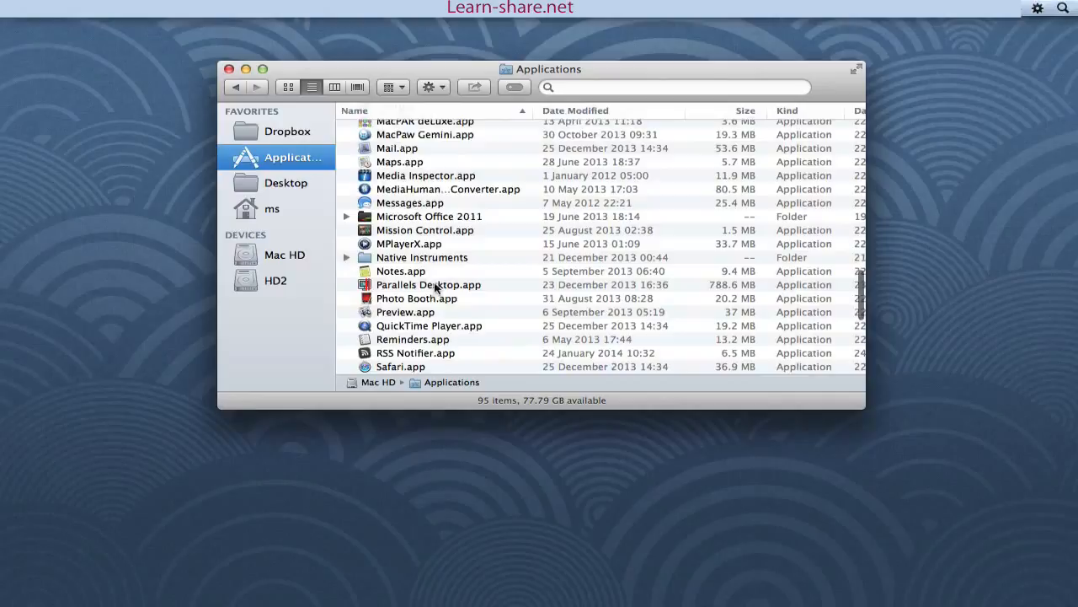
scroll(down, 3)
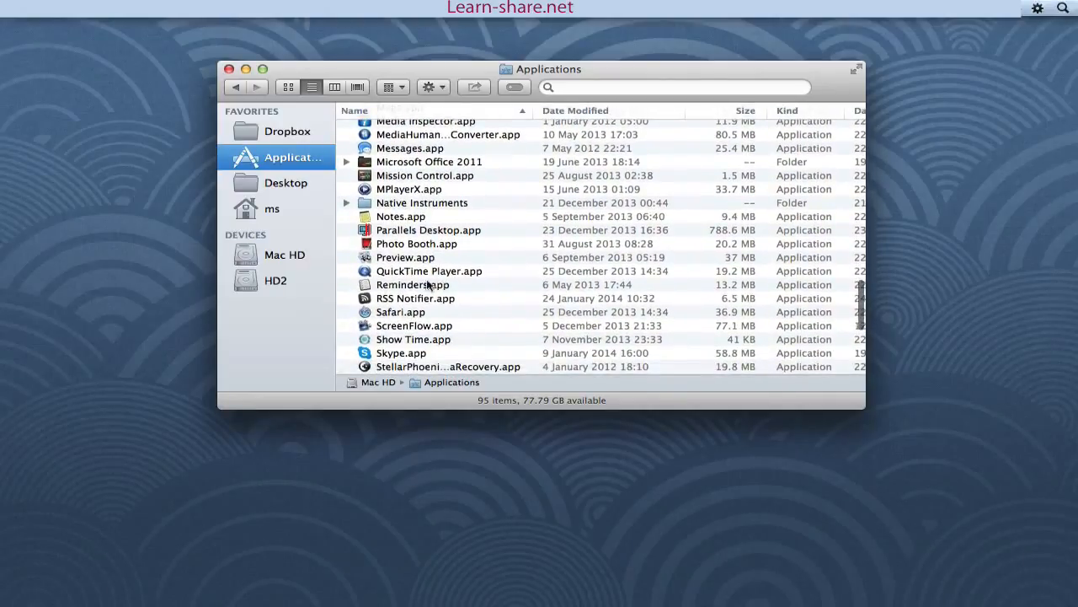
right_click(401, 216)
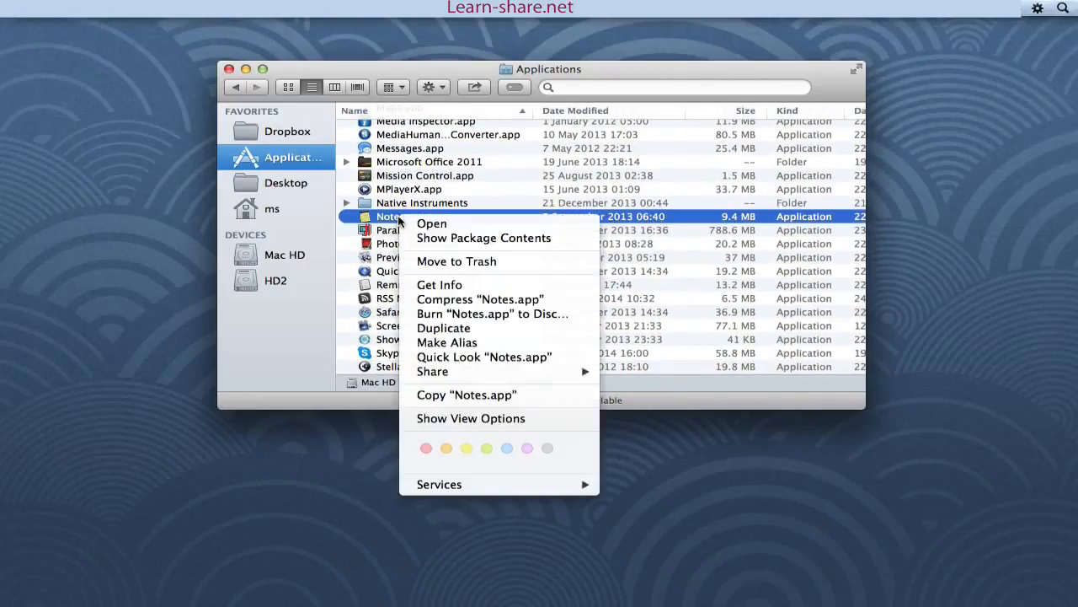
mouse_move(447, 342)
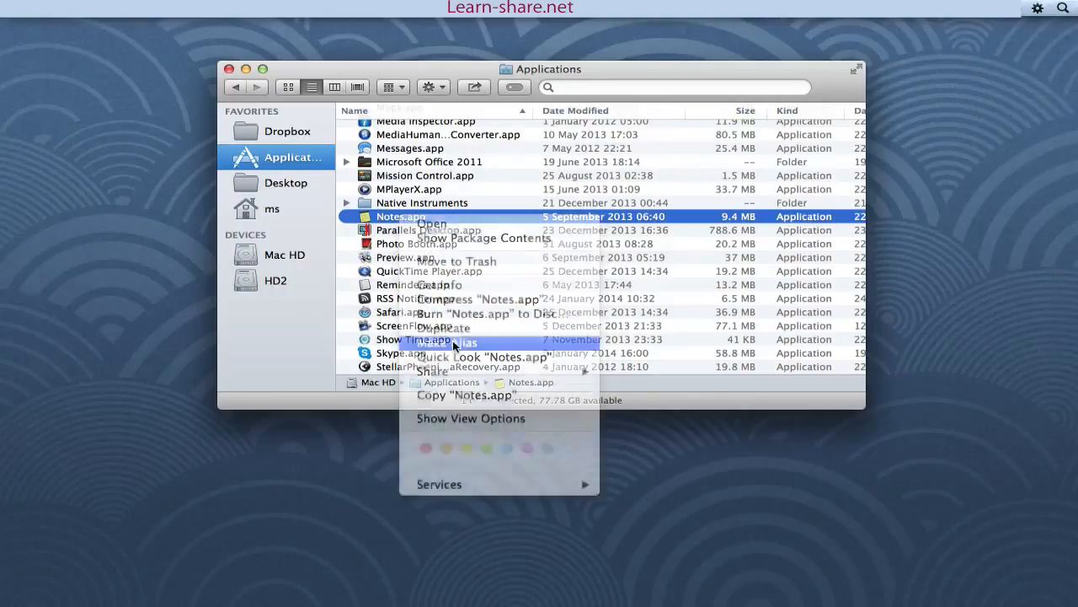
click(445, 342)
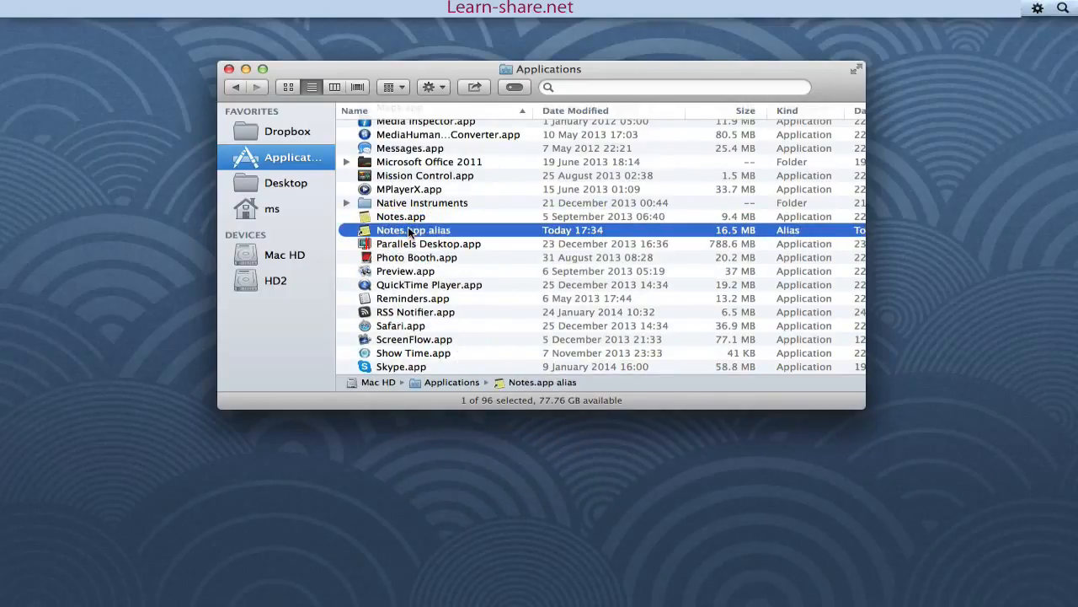
right_click(414, 229)
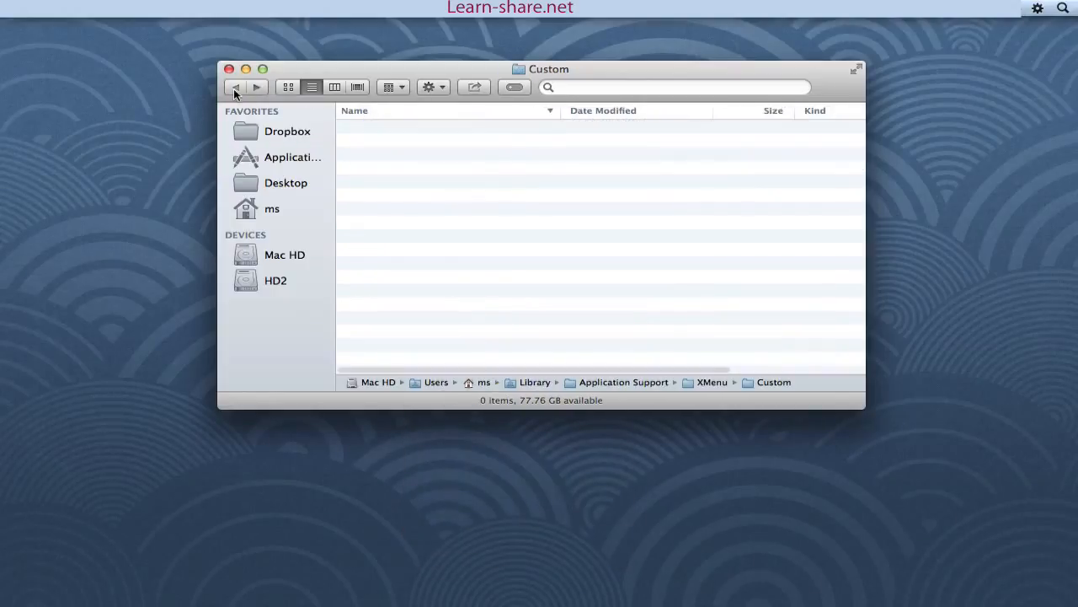
mouse_move(691, 342)
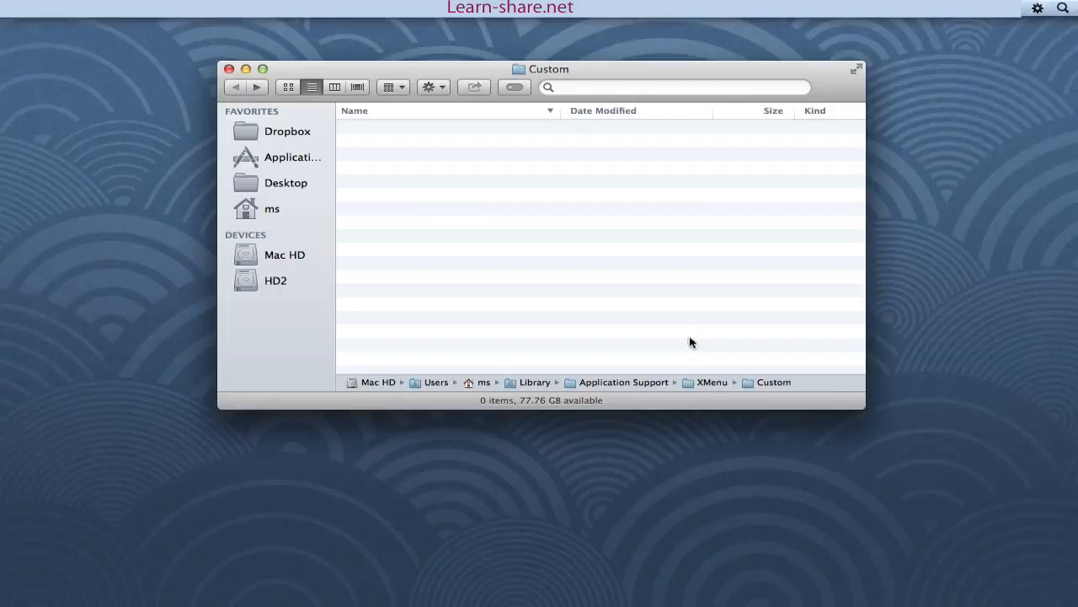
Paste the Notes.app alias into XMenu's Custom folder and launch Notes from it.
right_click(480, 236)
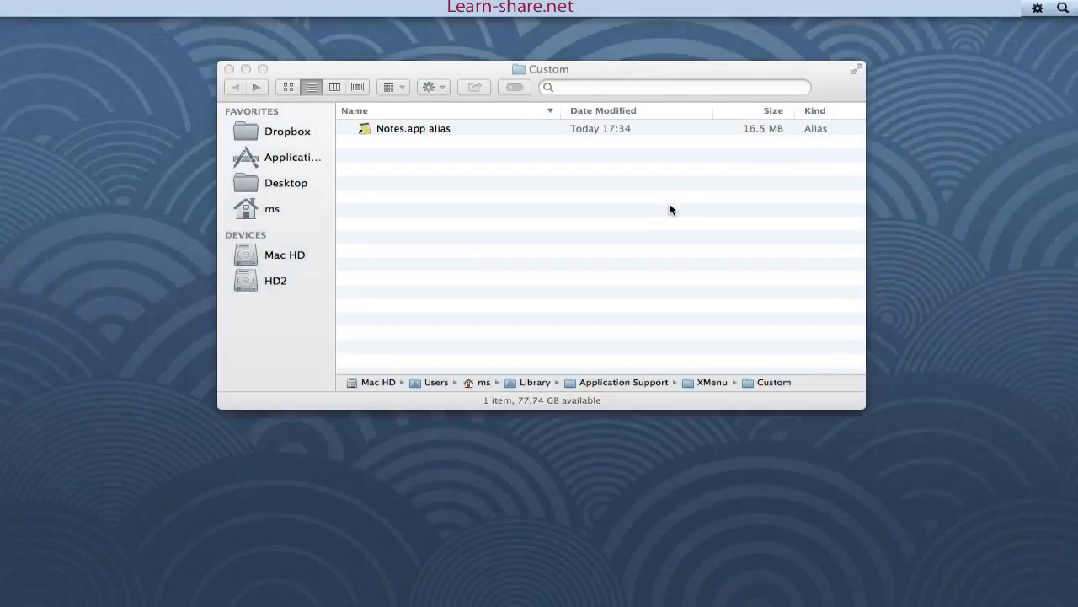
double_click(413, 129)
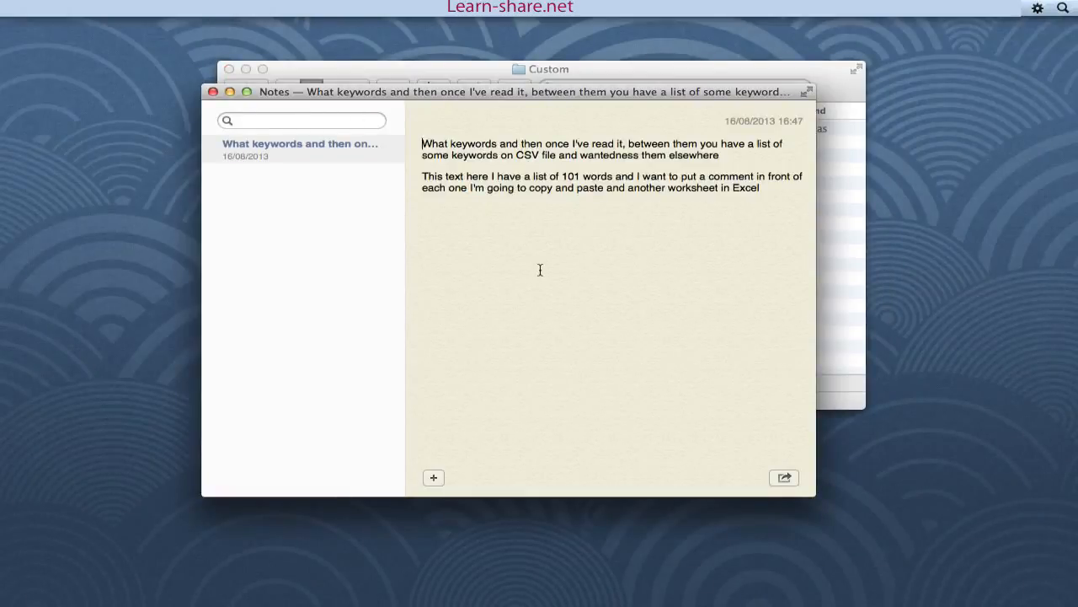
Dismiss the Notes window so XMenu's Preferences can be shown again.
drag(522, 91, 522, 74)
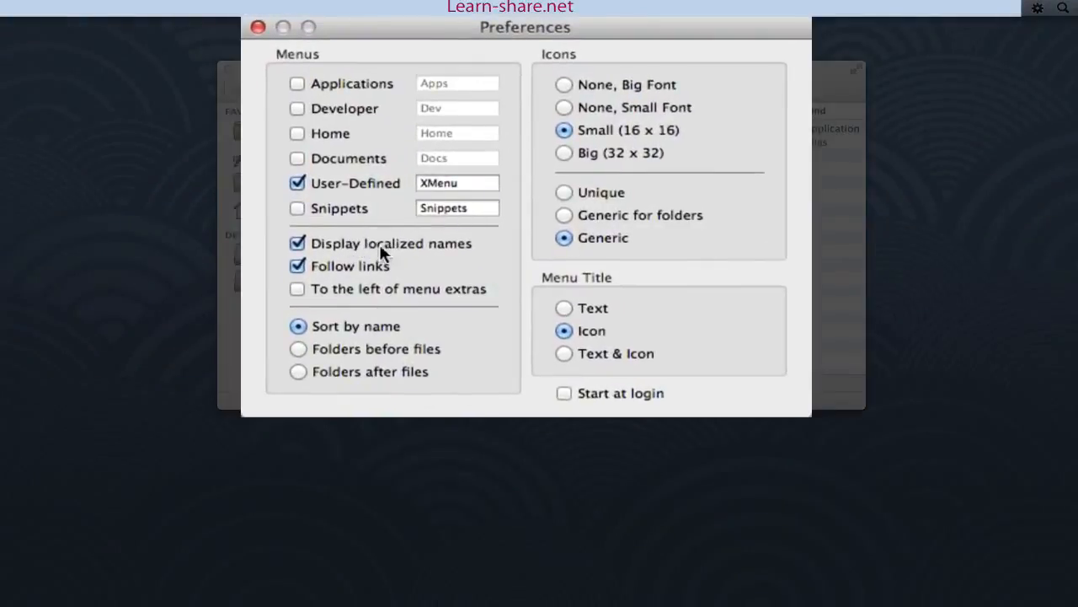
mouse_move(538, 380)
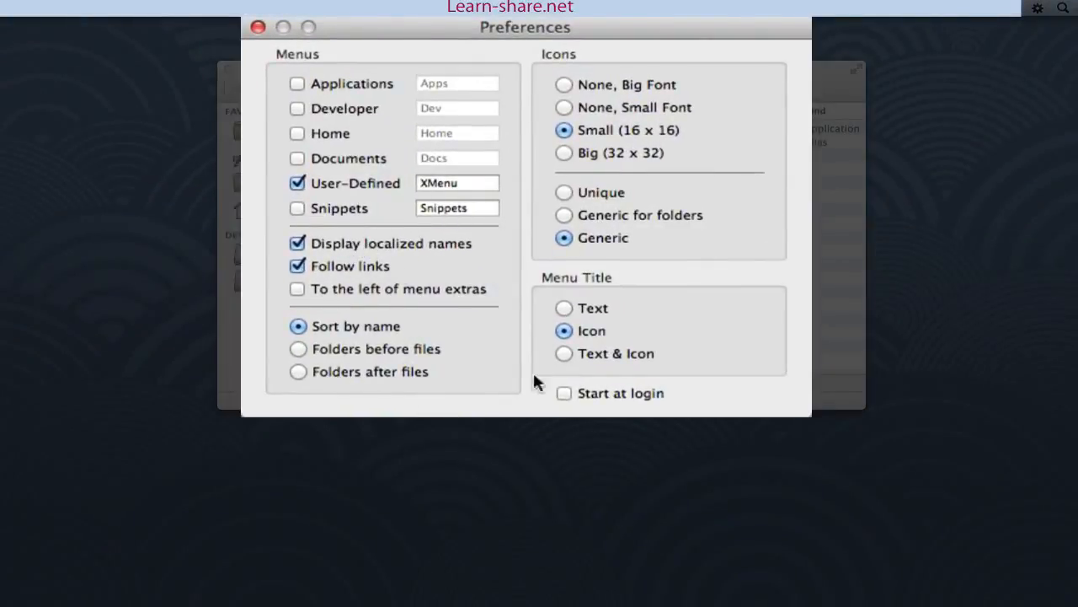
mouse_move(587, 319)
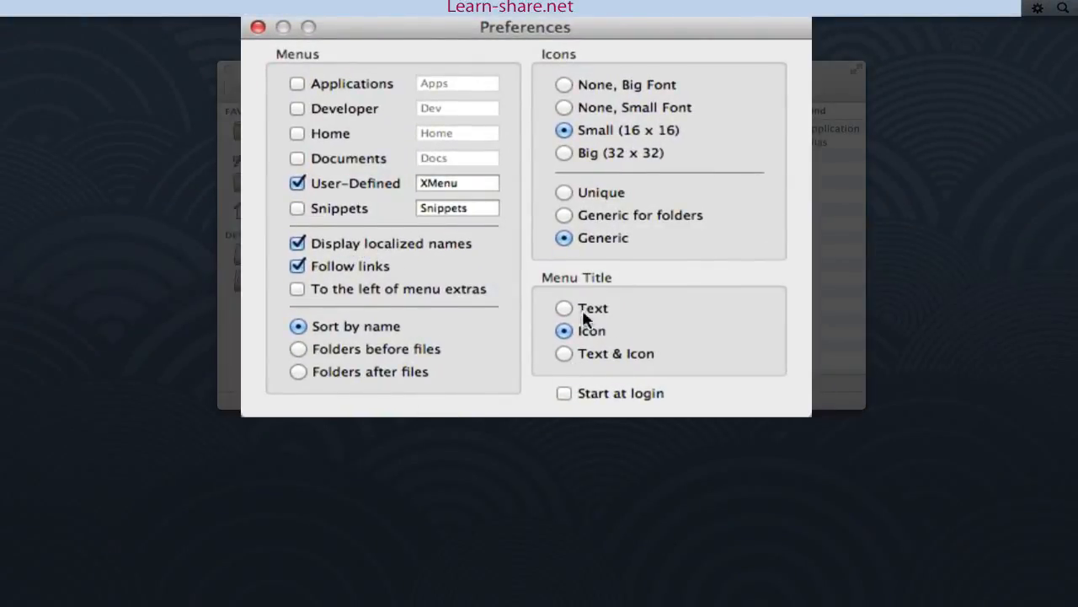
mouse_move(654, 347)
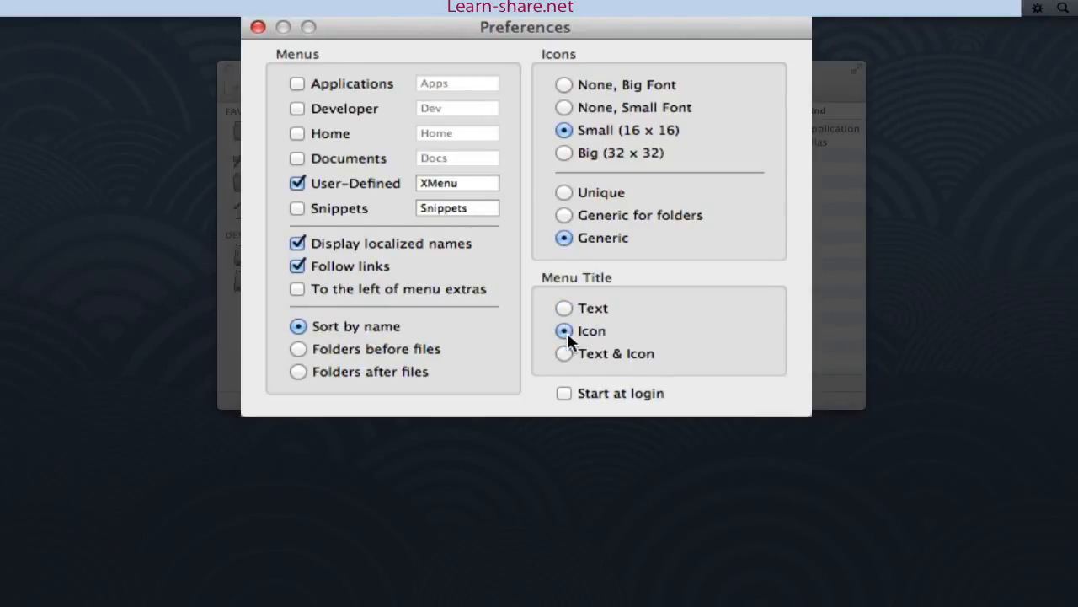
mouse_move(562, 394)
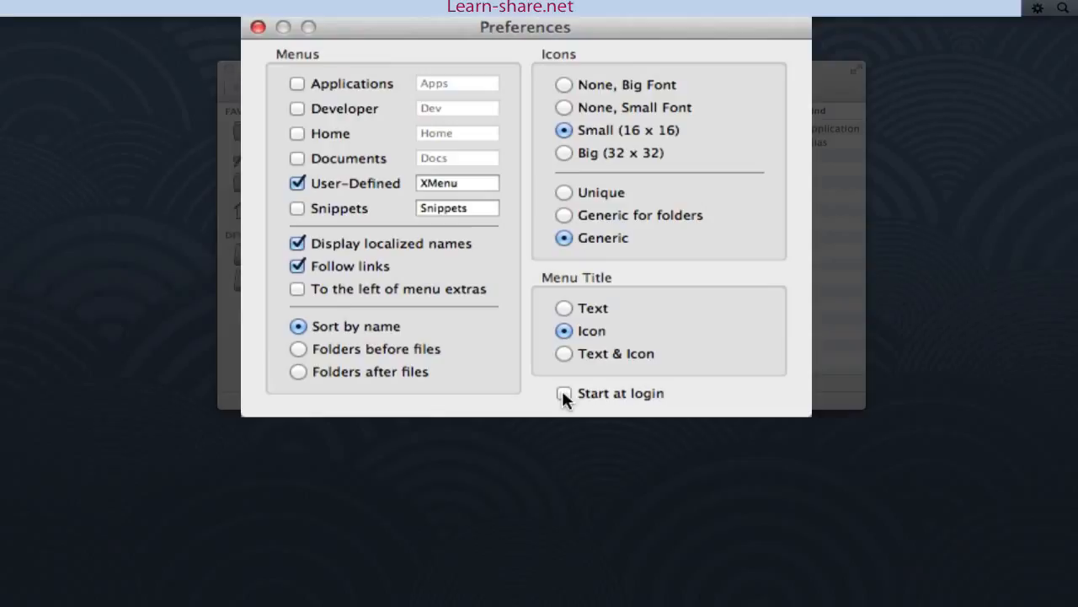
mouse_move(519, 192)
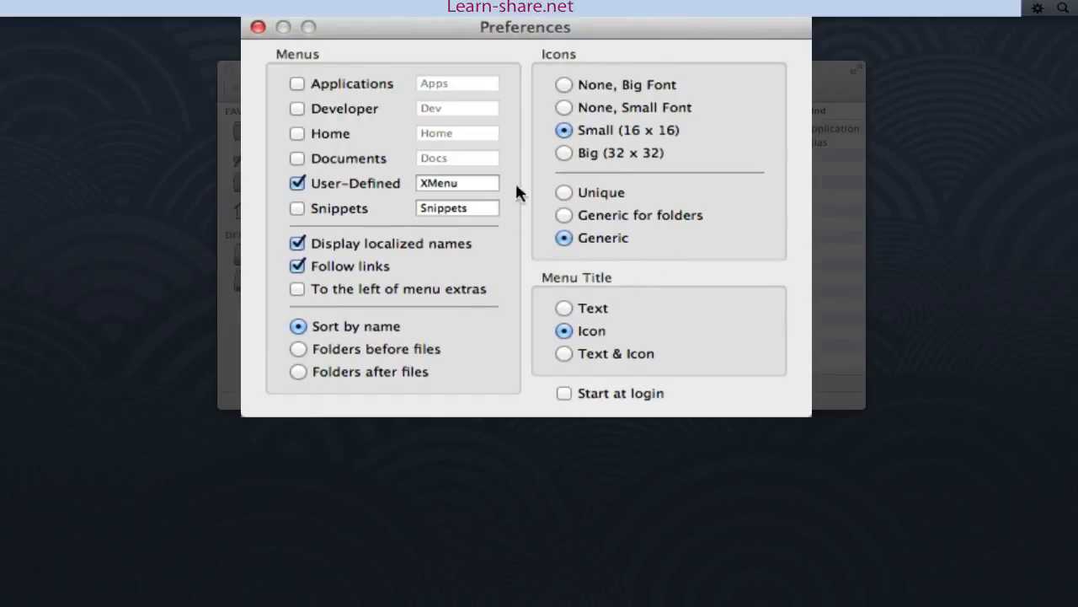